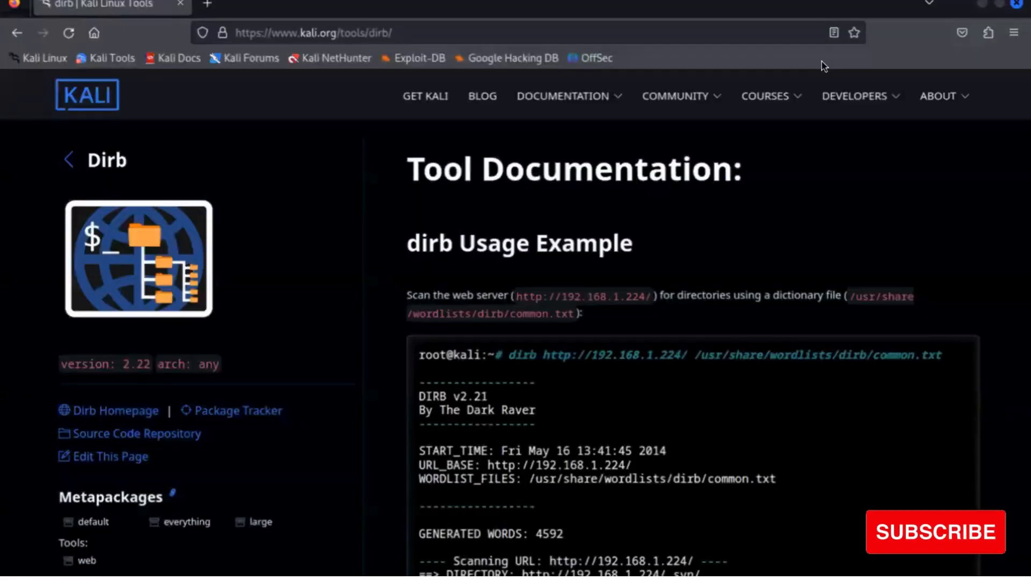
Scroll through the dirb usage help, then clear it from the terminal
click(765, 96)
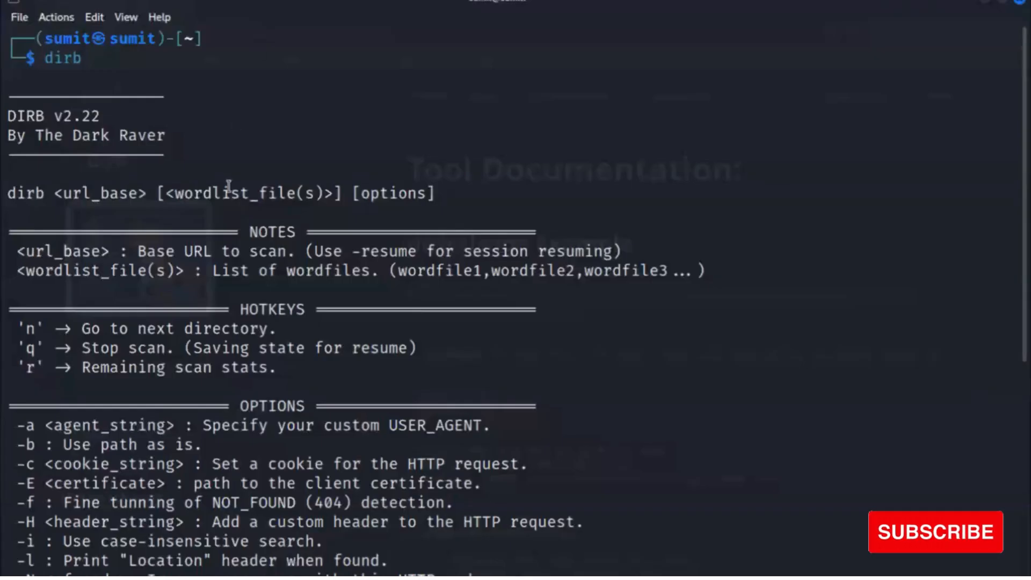
mouse_move(150, 200)
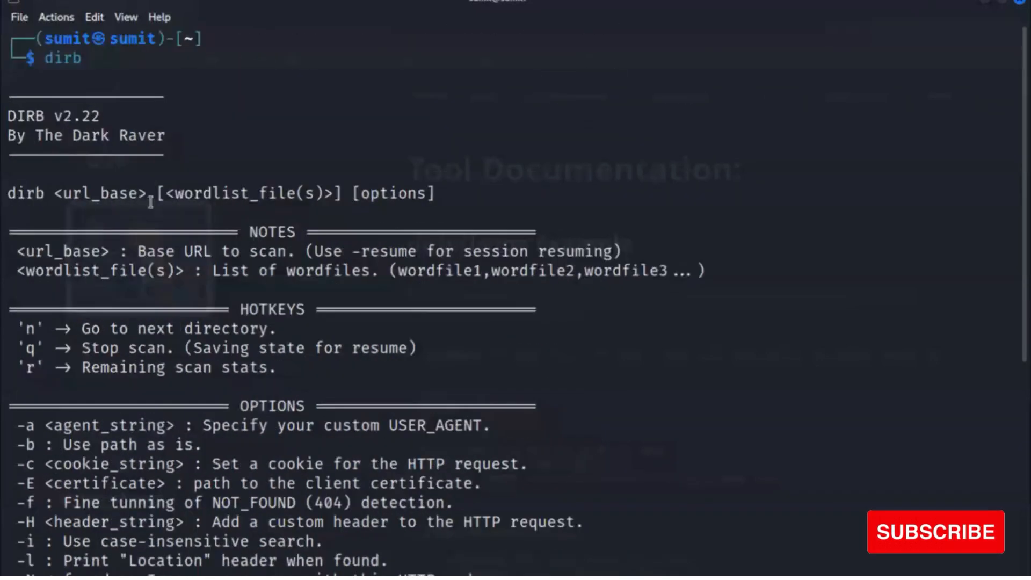
mouse_move(118, 149)
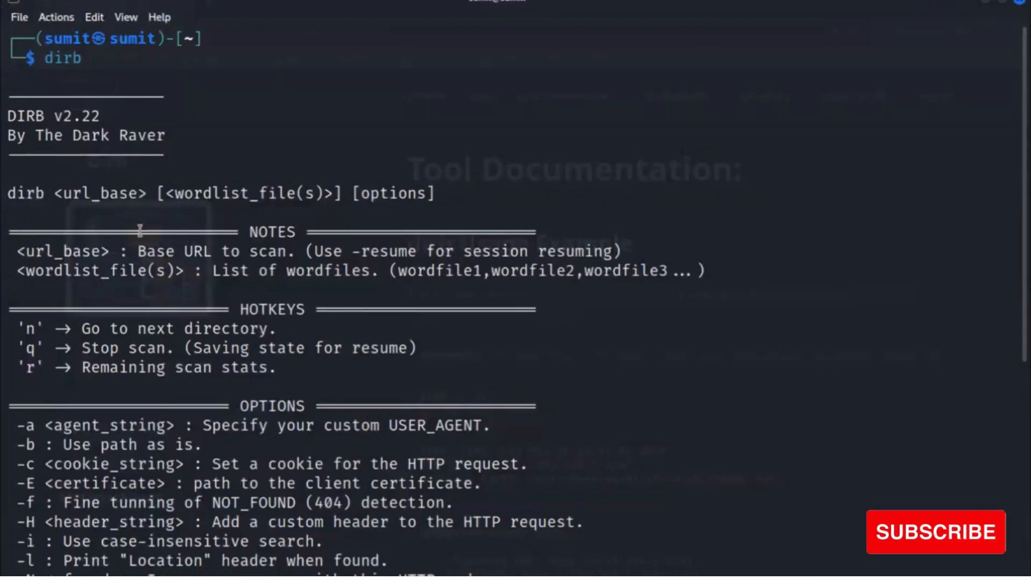
scroll(down, 3)
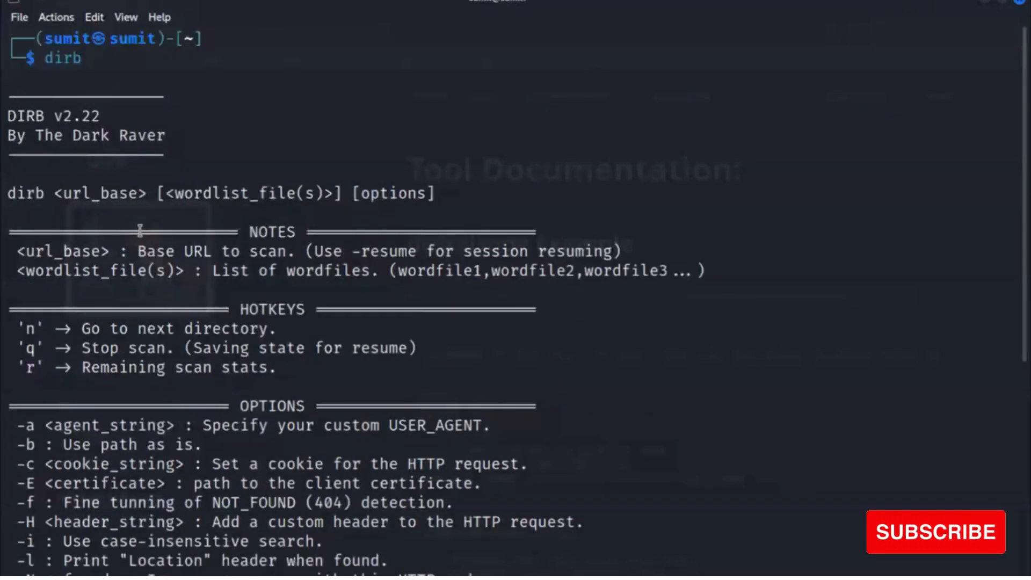
scroll(down, 3)
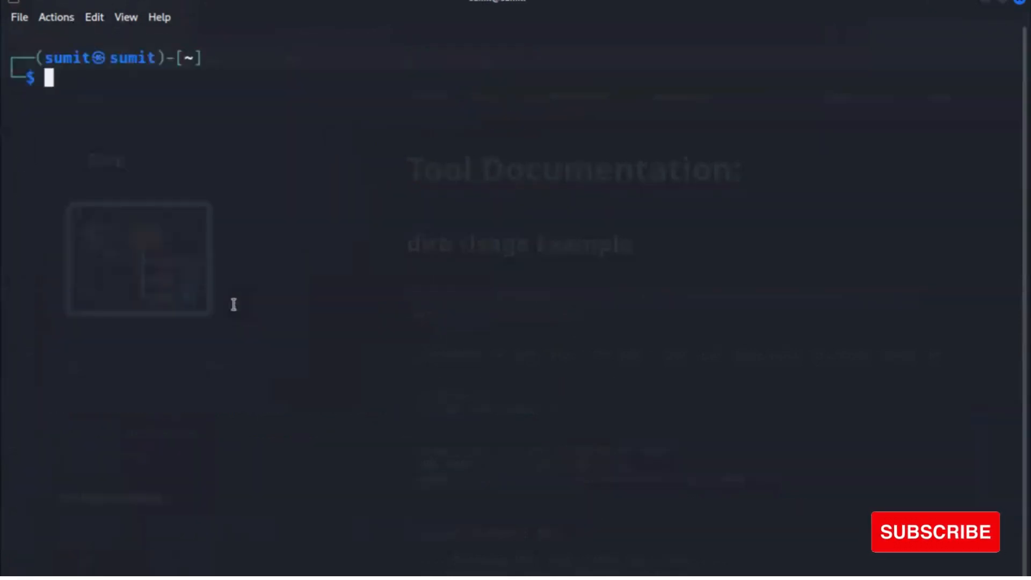
text(dirb)
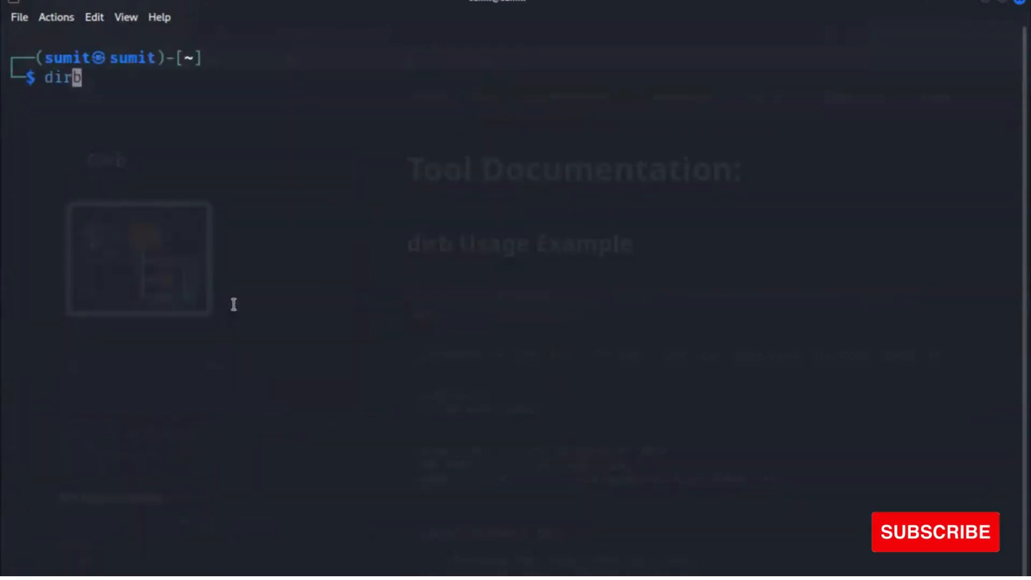
text(https://aircall.io)
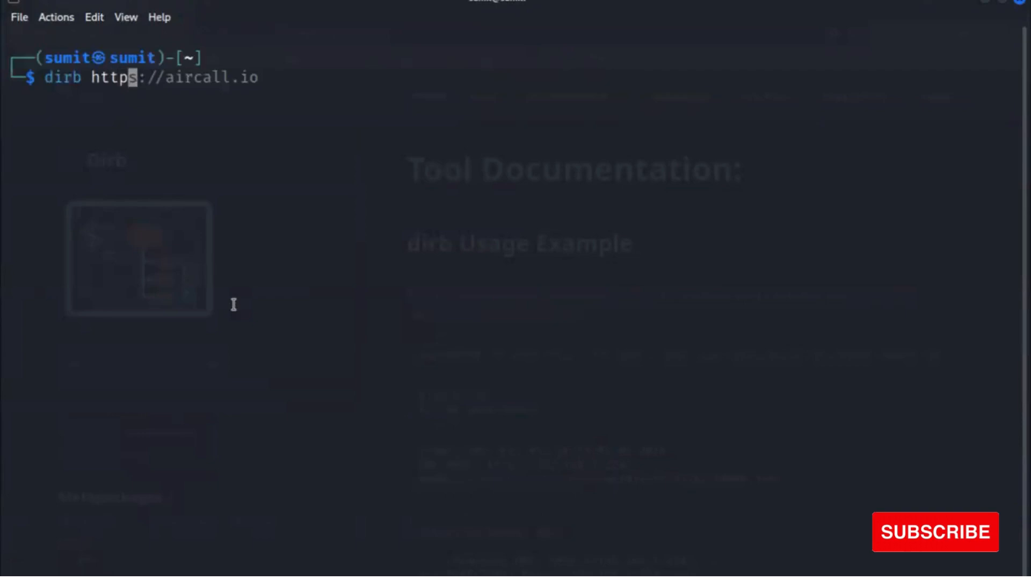
text(http://3.7.33.132)
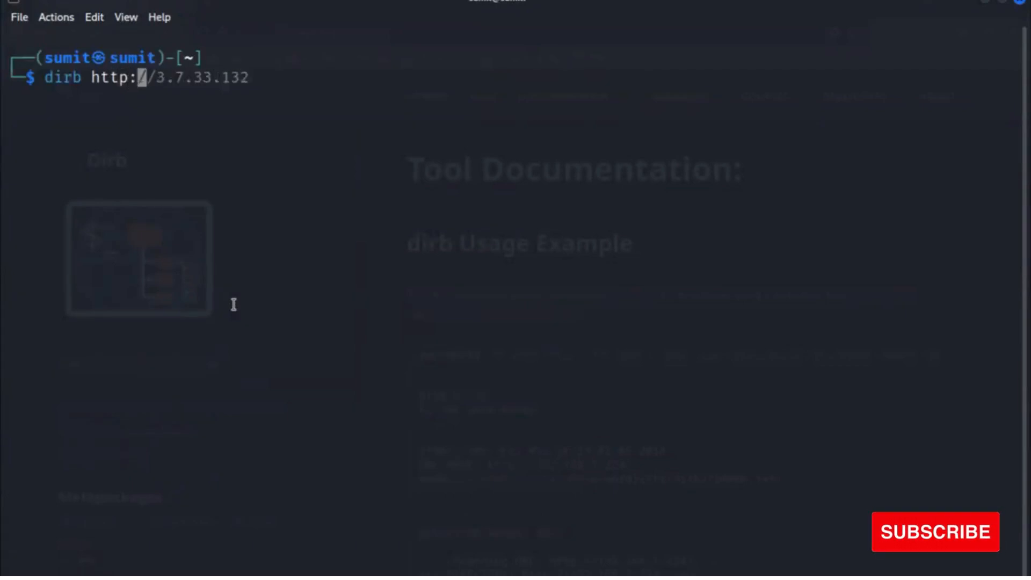
text(/testphp.vulne)
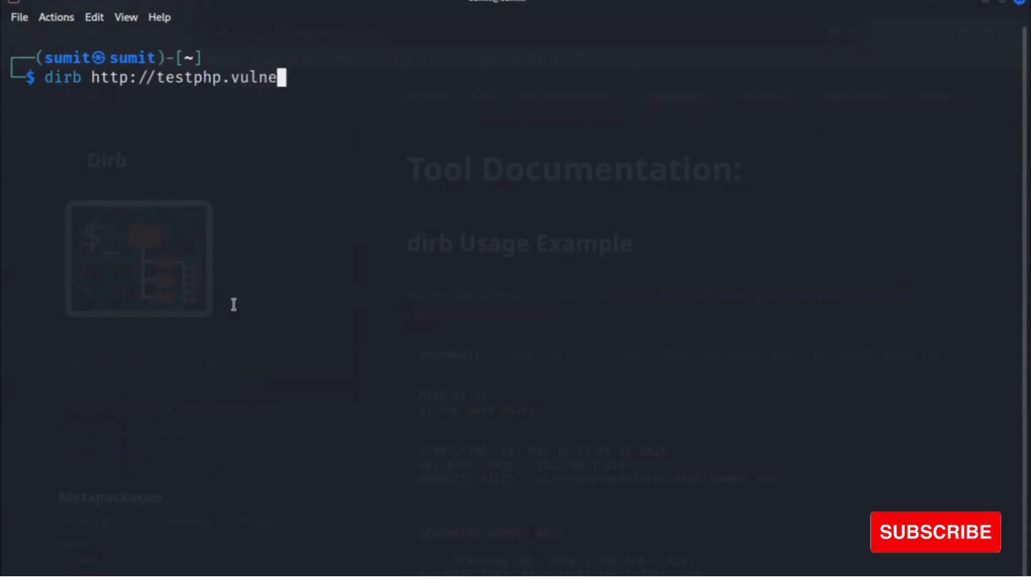
text(web.)
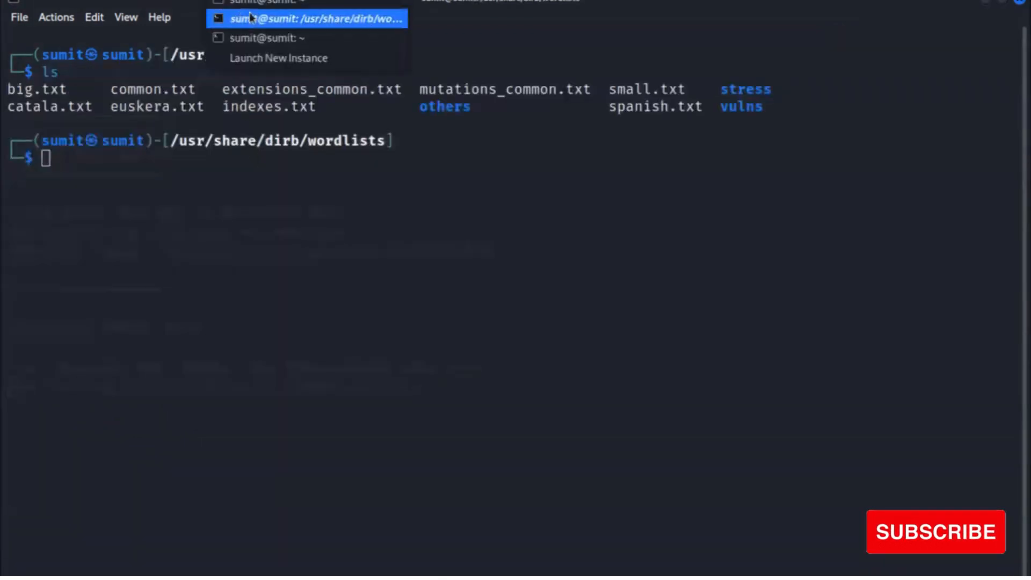
Switch to the scanning terminal and copy a discovered directory URL
click(314, 18)
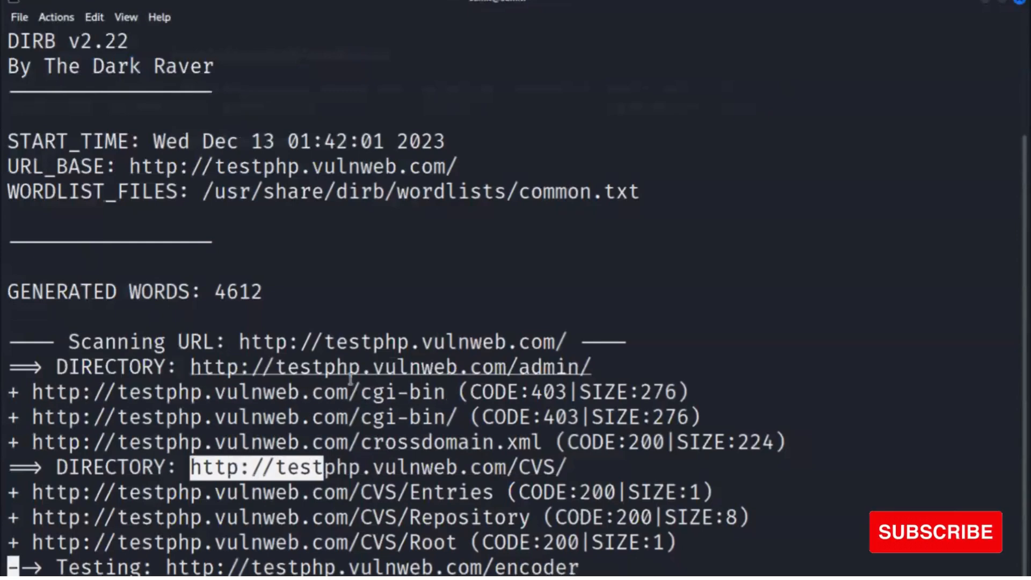
right_click(355, 375)
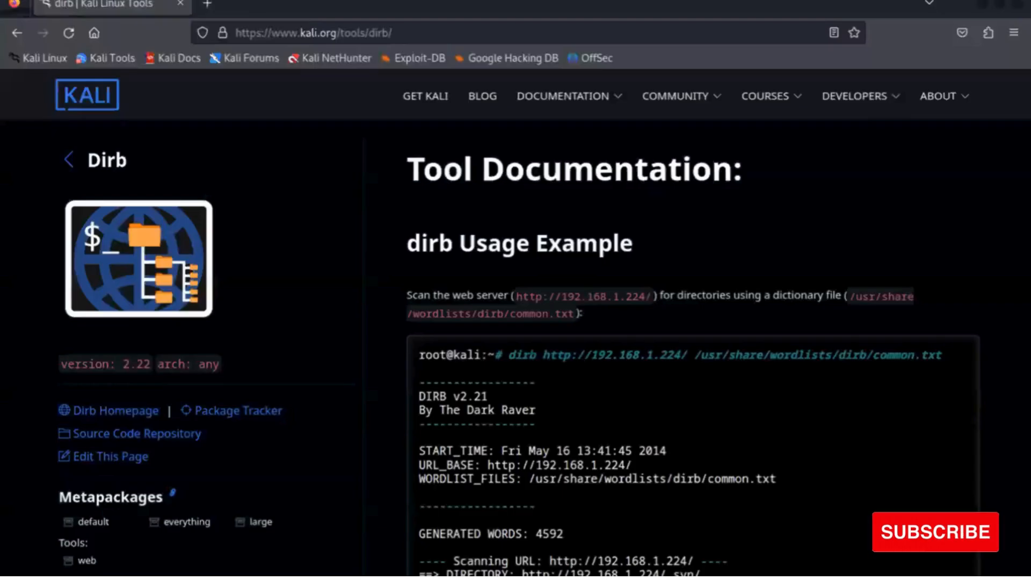
text(http://testphp.vulnweb.com/admin/)
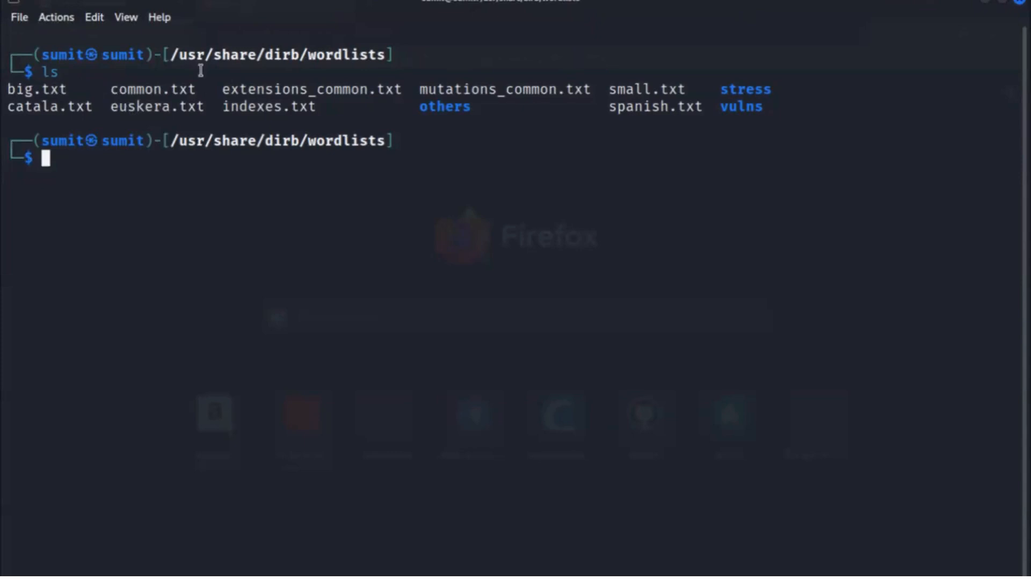
Move up a directory, list its files, and launch dirb against testphp.vulnweb.com
text(cd ..)
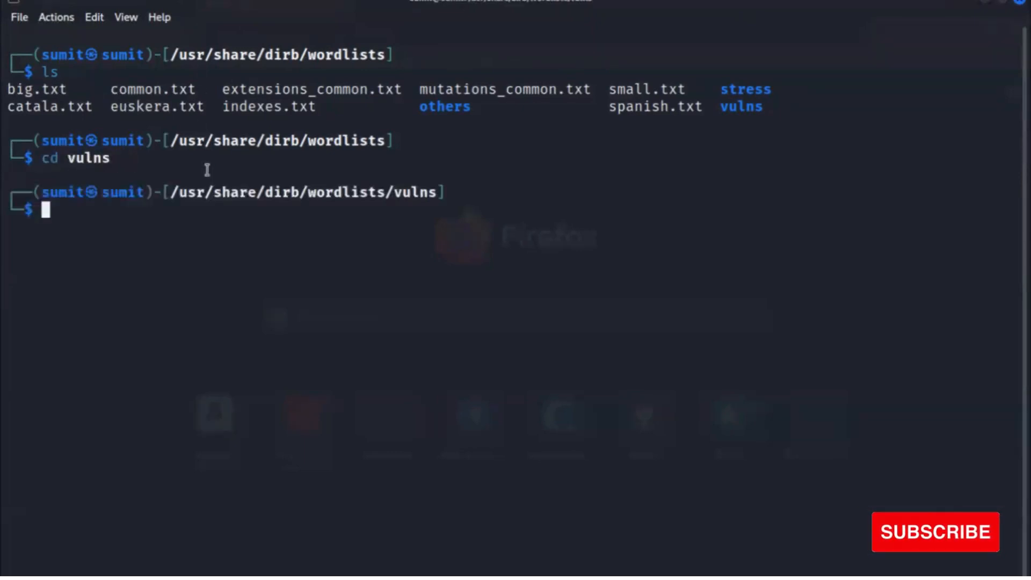
text(ls)
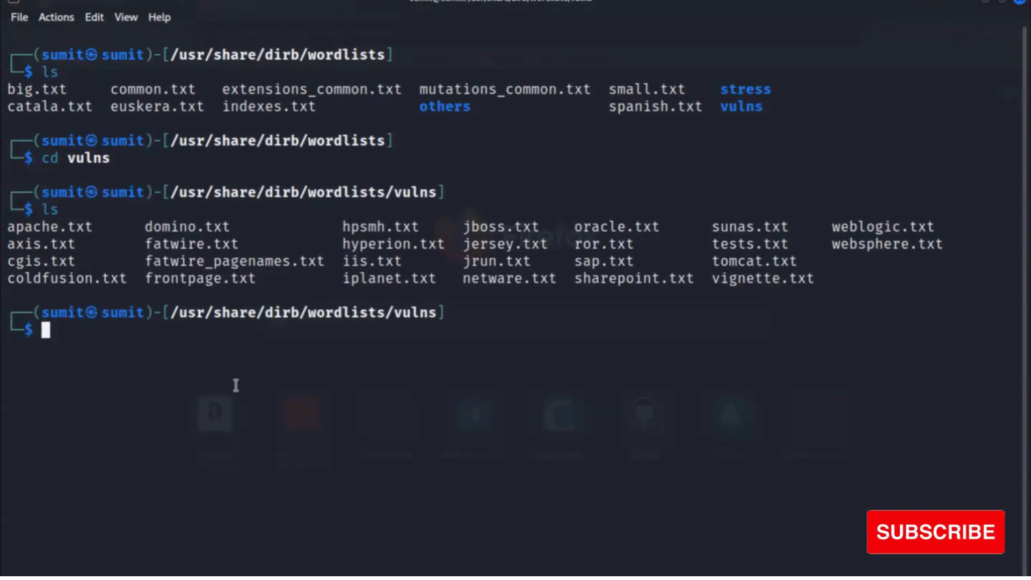
text(dirb https://aircall.io)
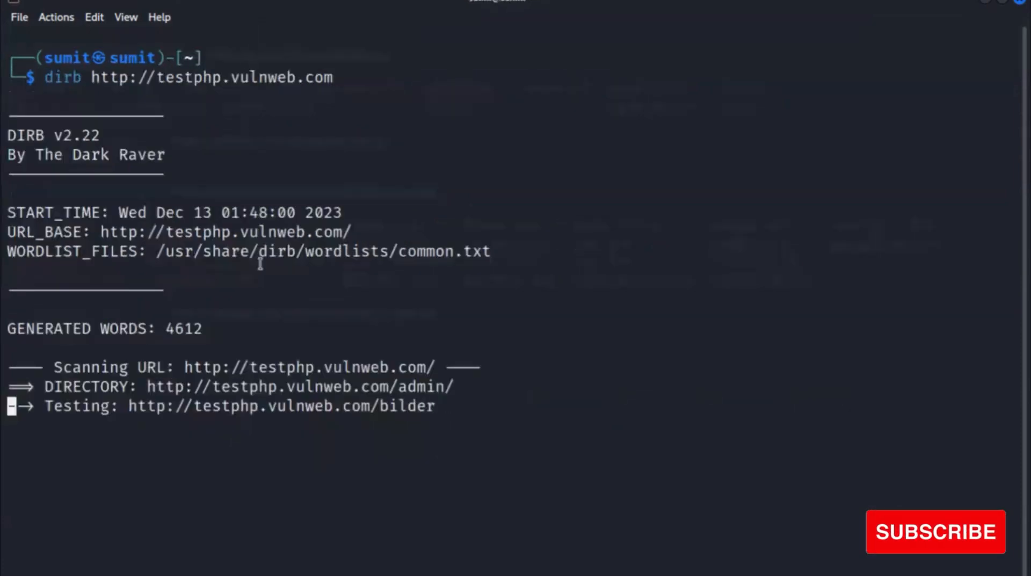
Suspend the default scan and rerun dirb with /usr/share/dirb/wordlists/vulns/apache.txt
key(ctrl+z)
text(dirb http://testphp.vulnweb.com)
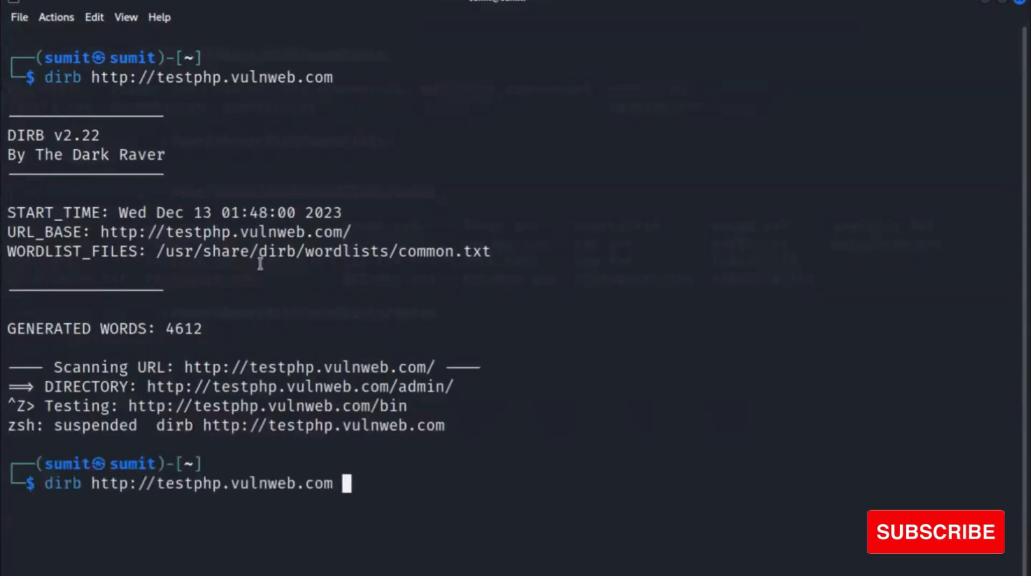
text(/usr/)
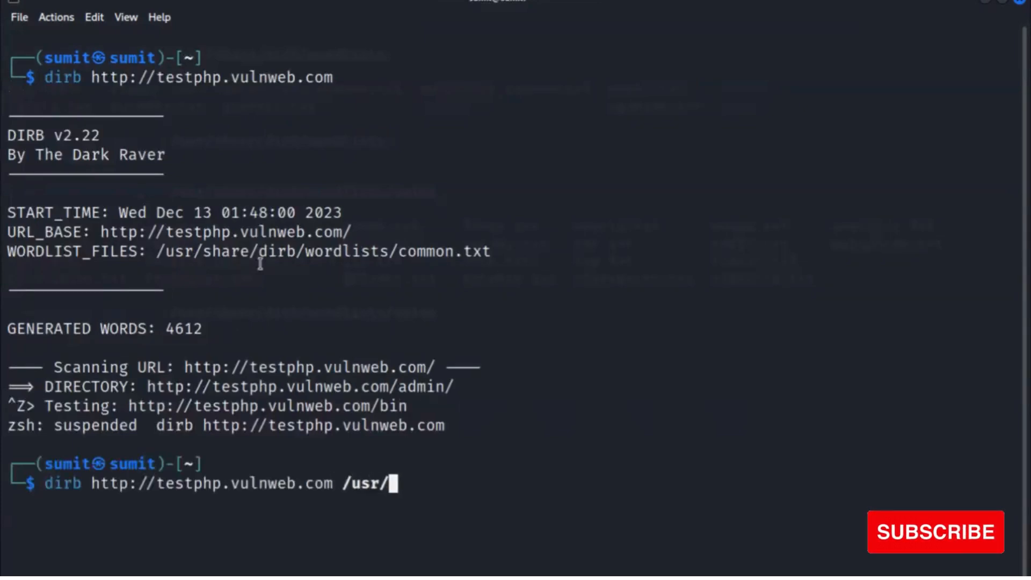
text(share)
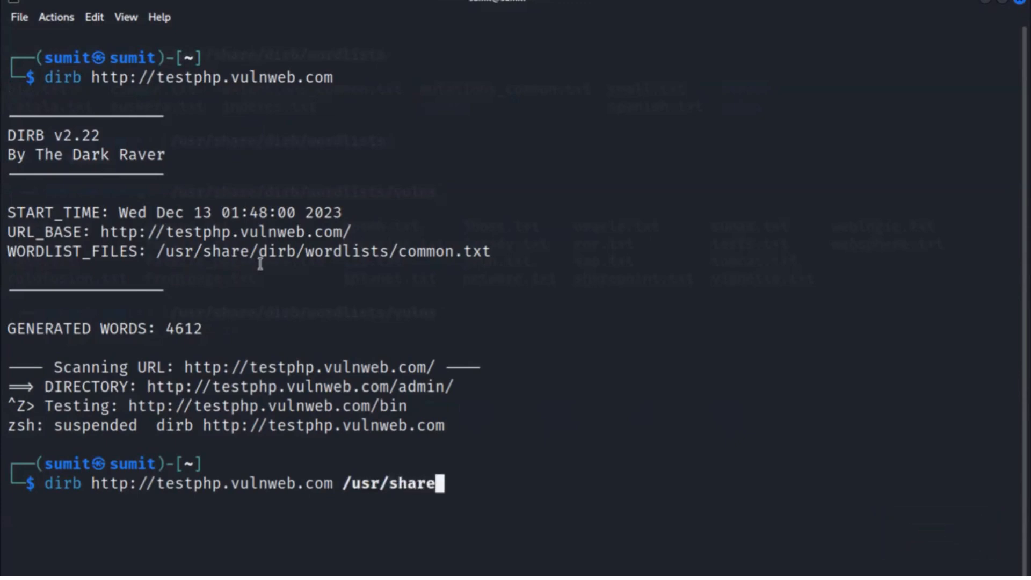
text(/di)
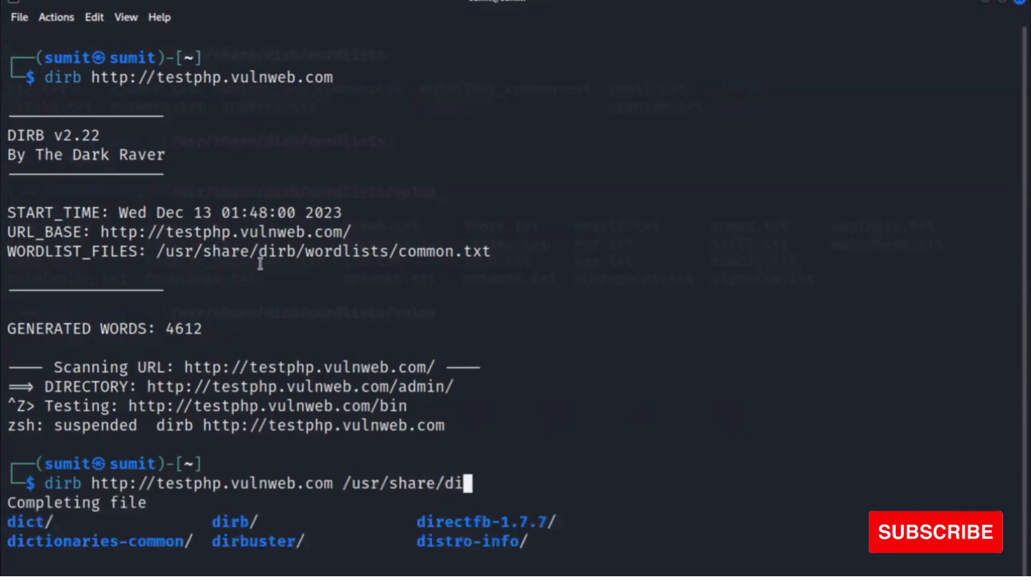
key(Tab)
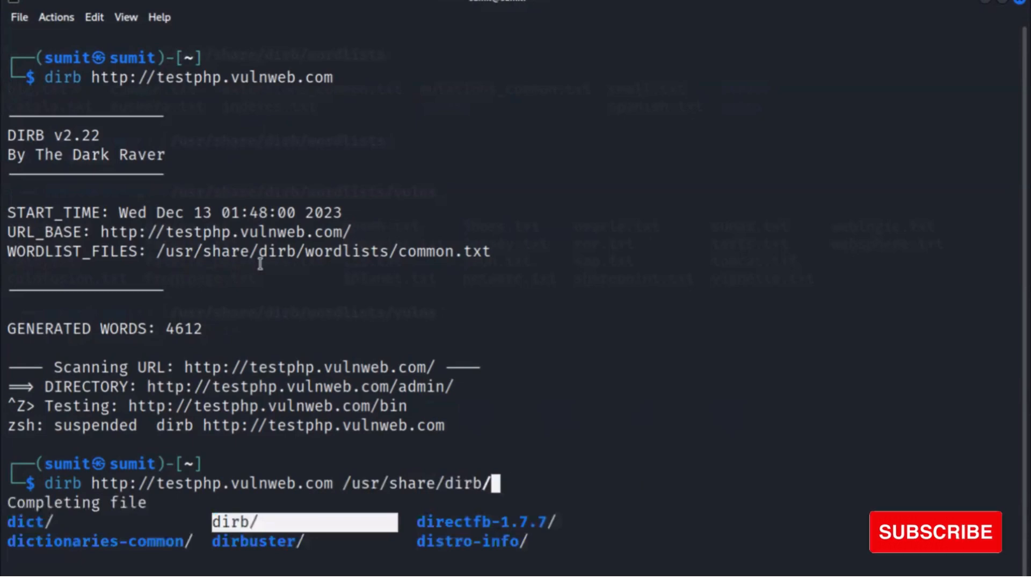
key(Tab)
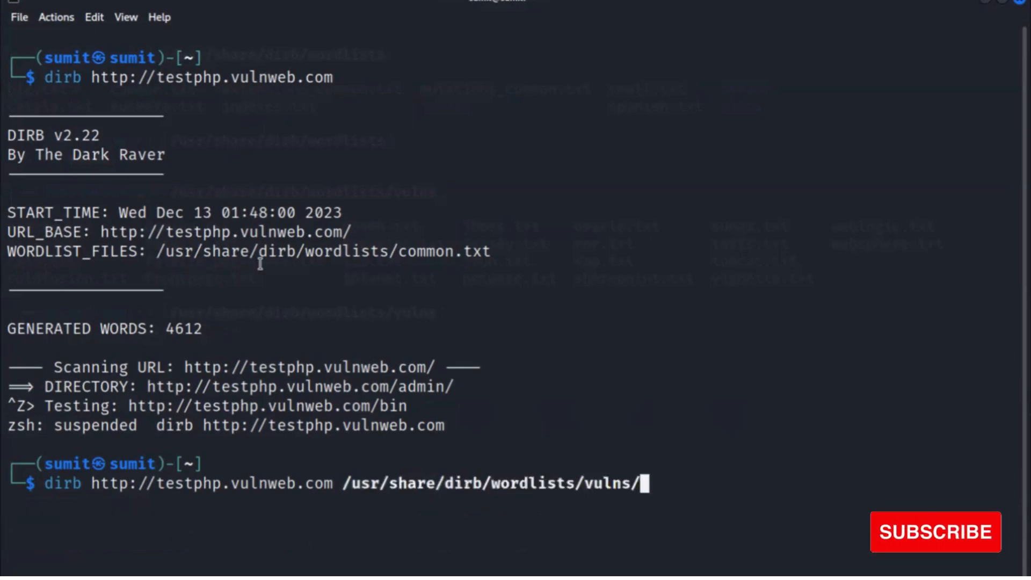
text(a)
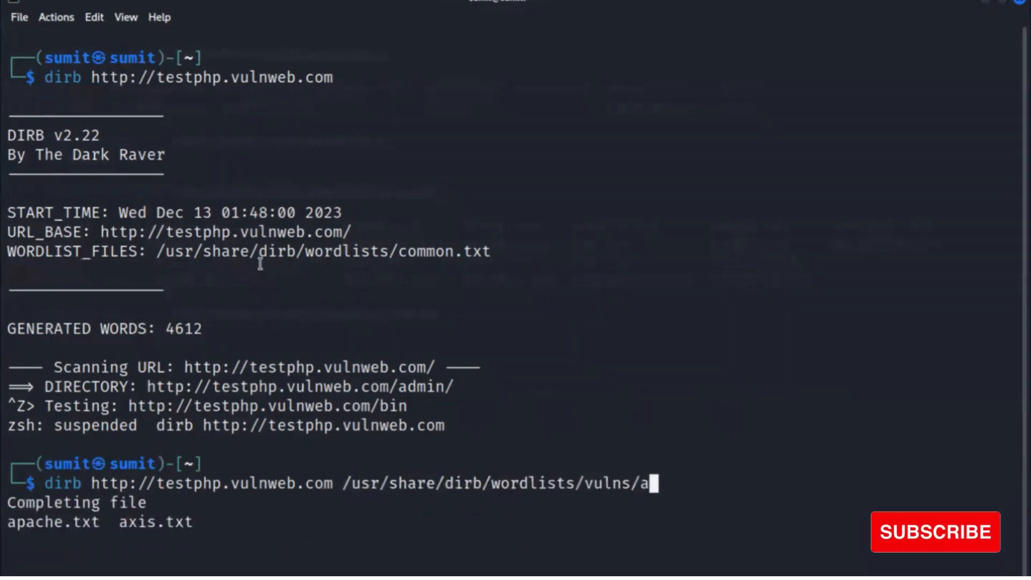
key(Tab)
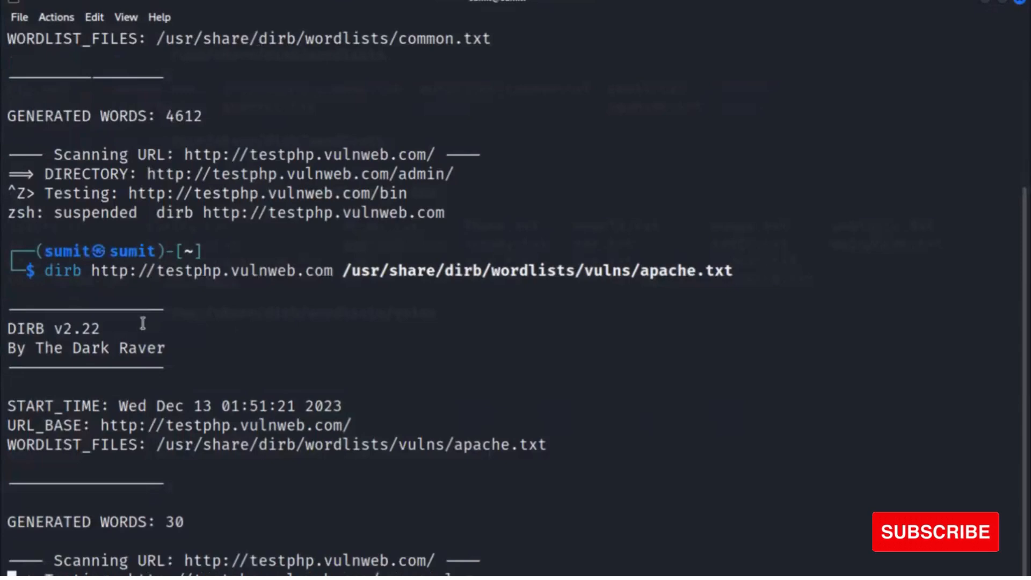
Highlight the 30 generated words and cgi-bin's CODE:403 in the finished scan
scroll(down, 3)
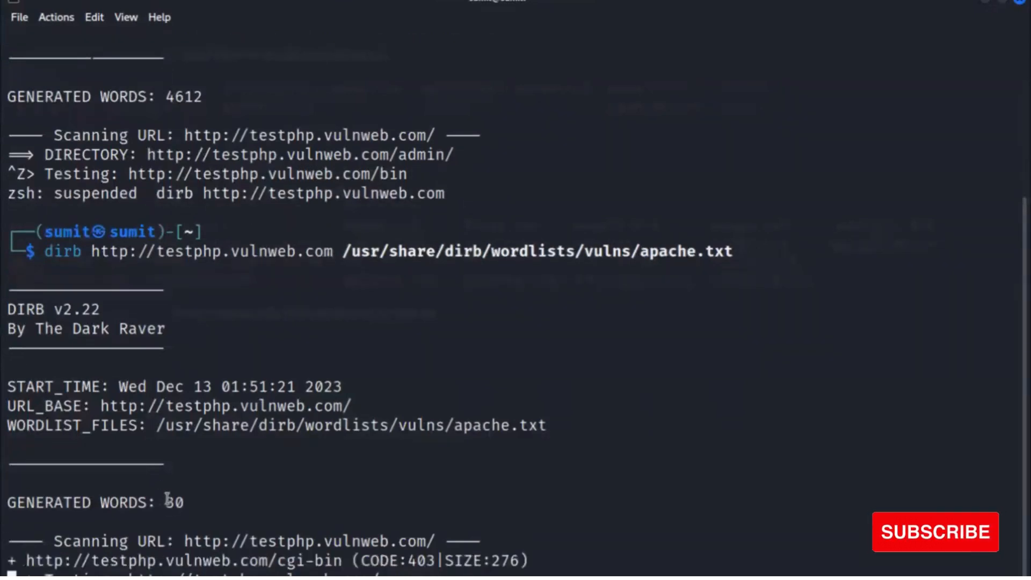
double_click(173, 503)
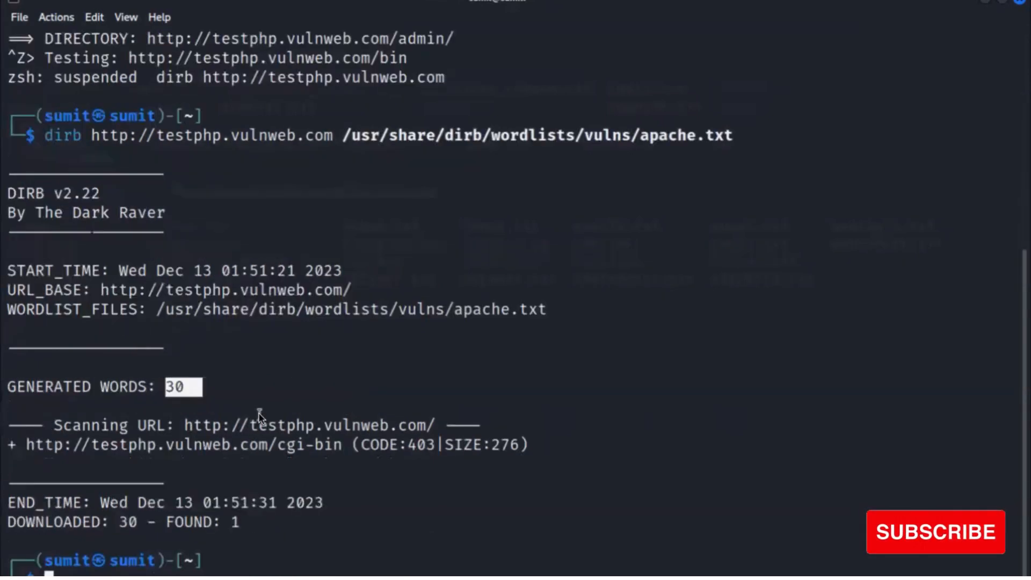
mouse_move(259, 413)
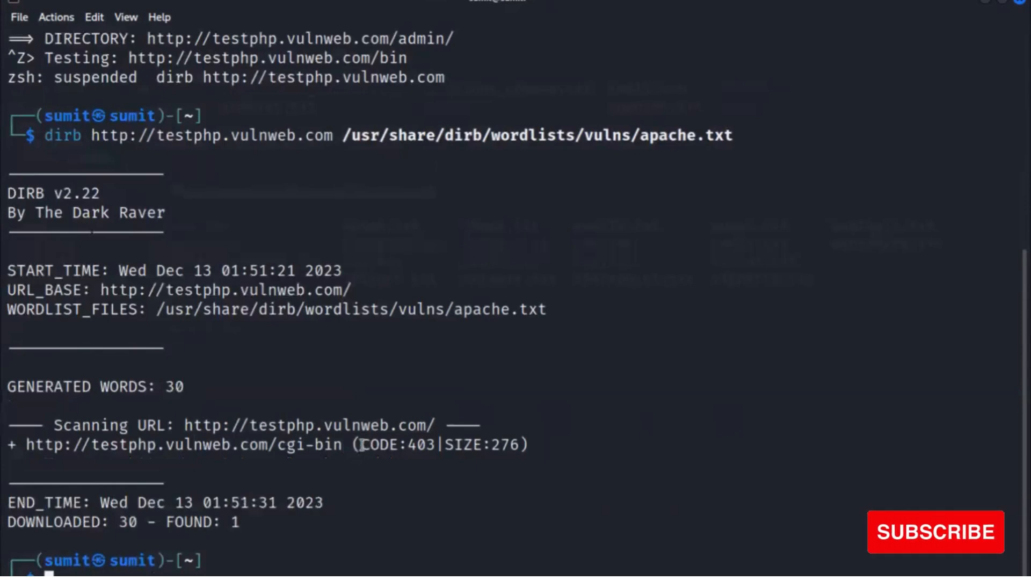
double_click(397, 444)
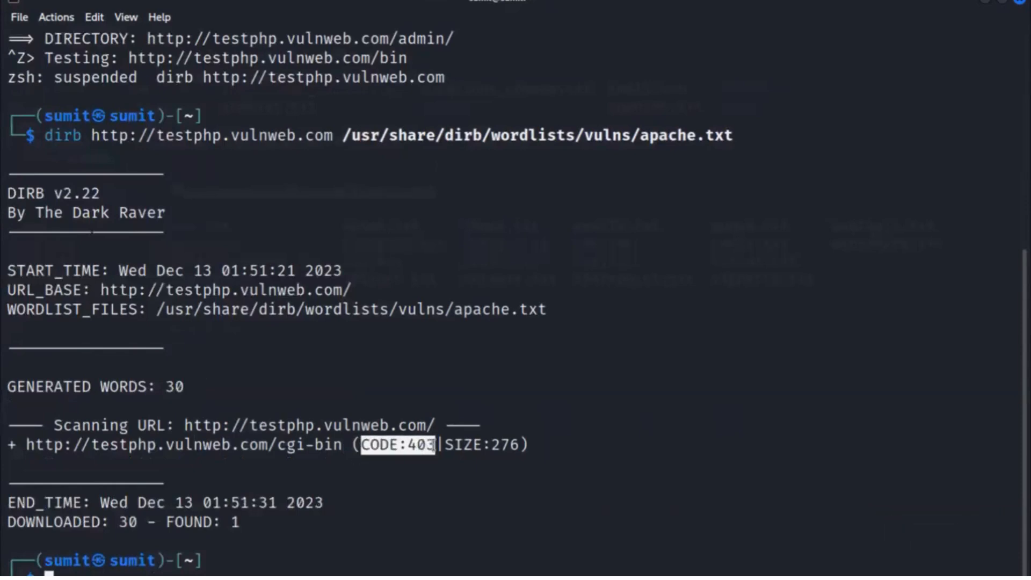